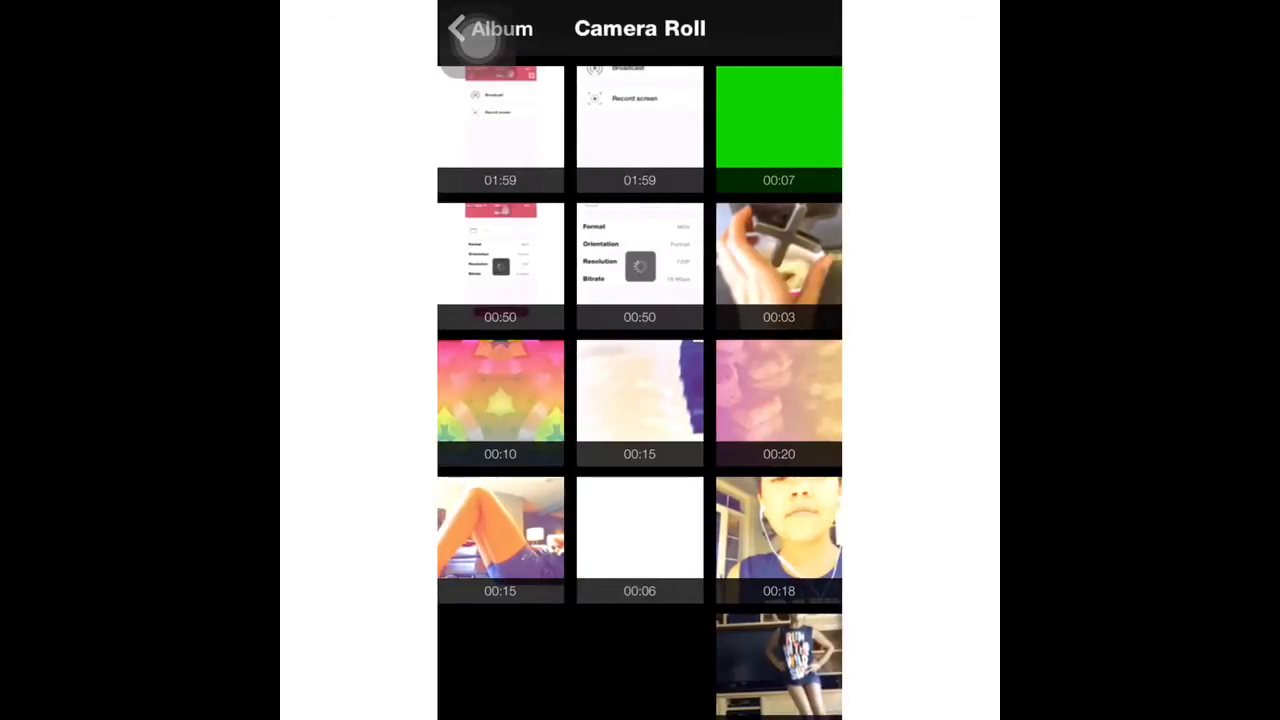
Scroll the Camera Roll to import the grocery shelf video into the timeline
scroll("down", 3)
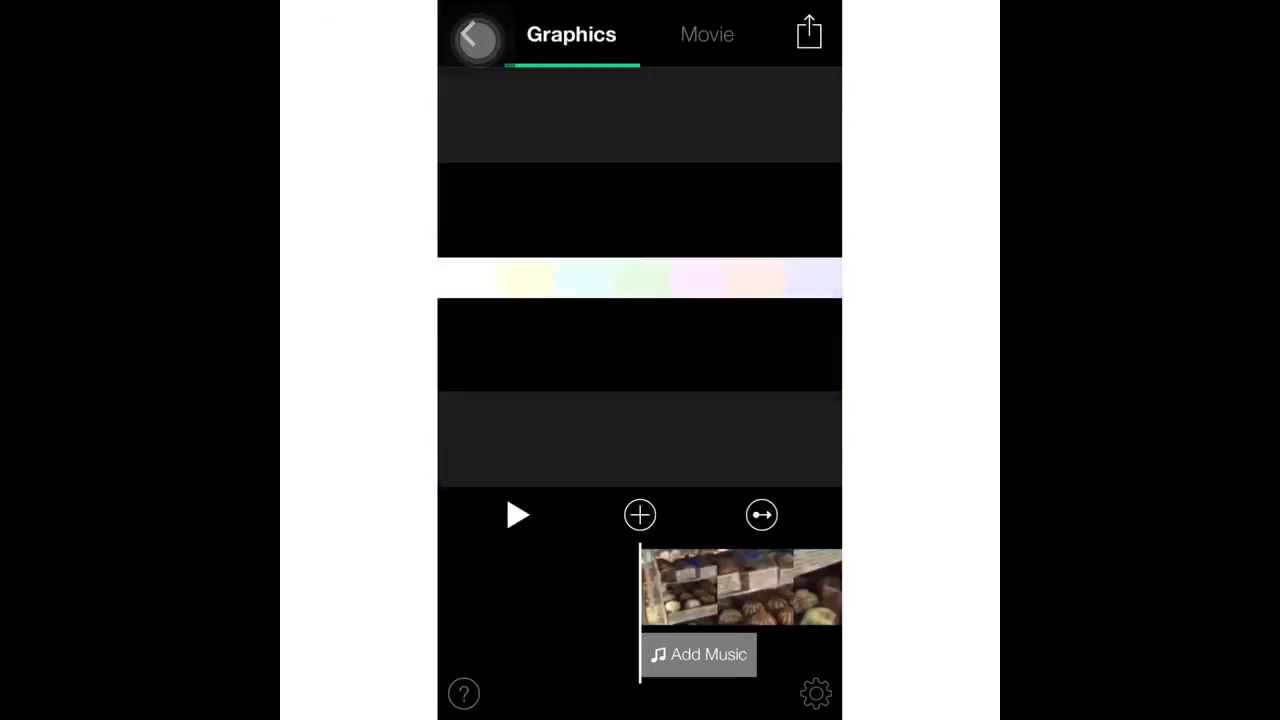
Add a new graphic and scroll the shape grid to the white hexagon
left_click(639, 514)
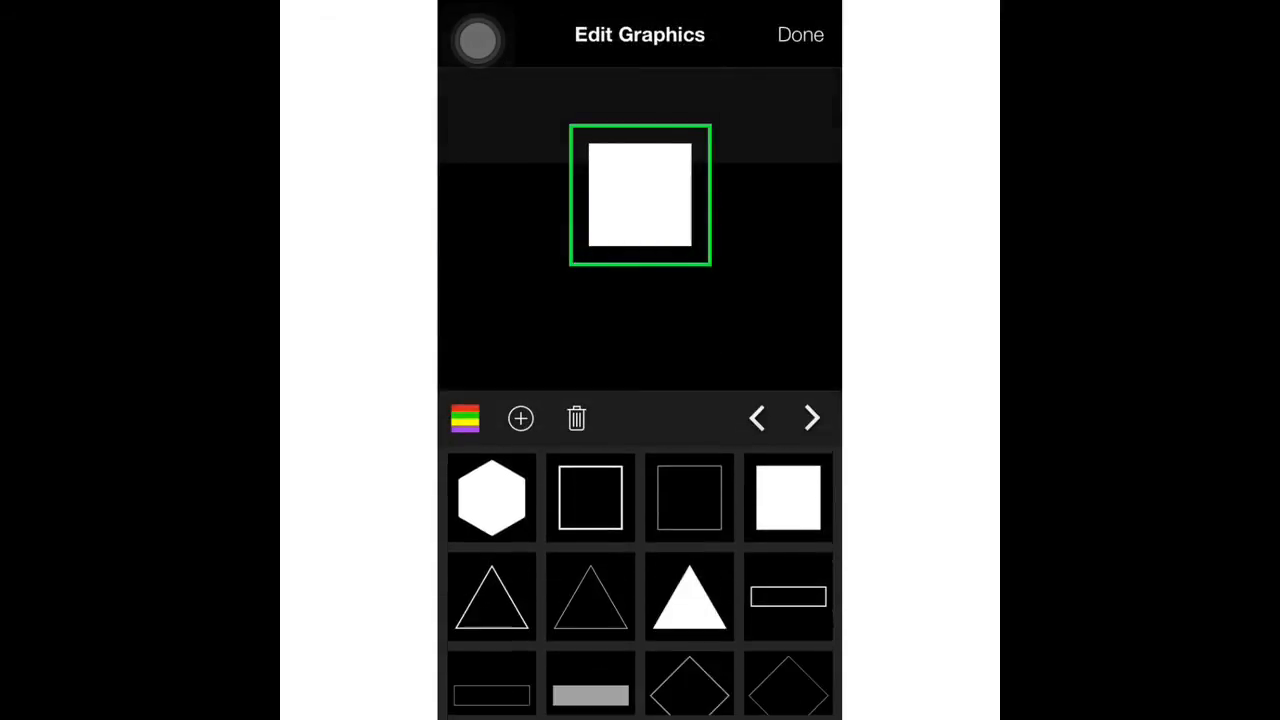
scroll("down", 3)
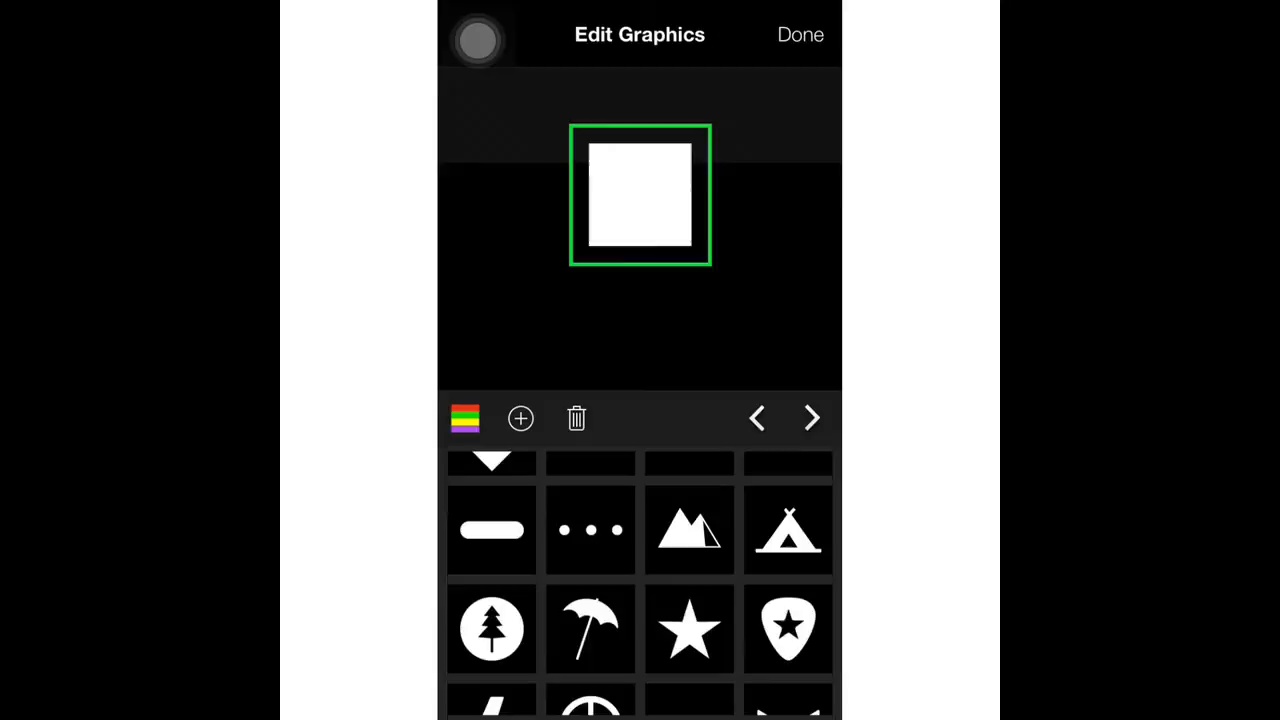
scroll("down", 3)
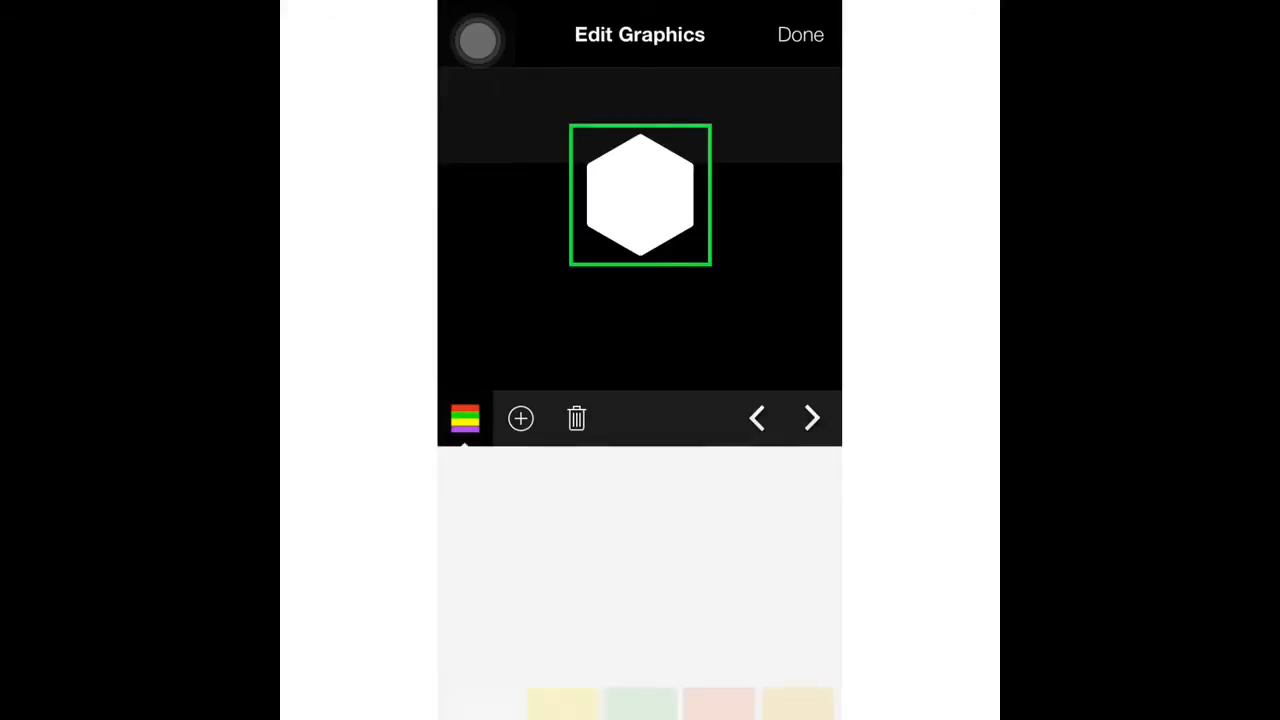
Pick the purple swatch for the hexagon and swipe to the next page
left_click(640, 570)
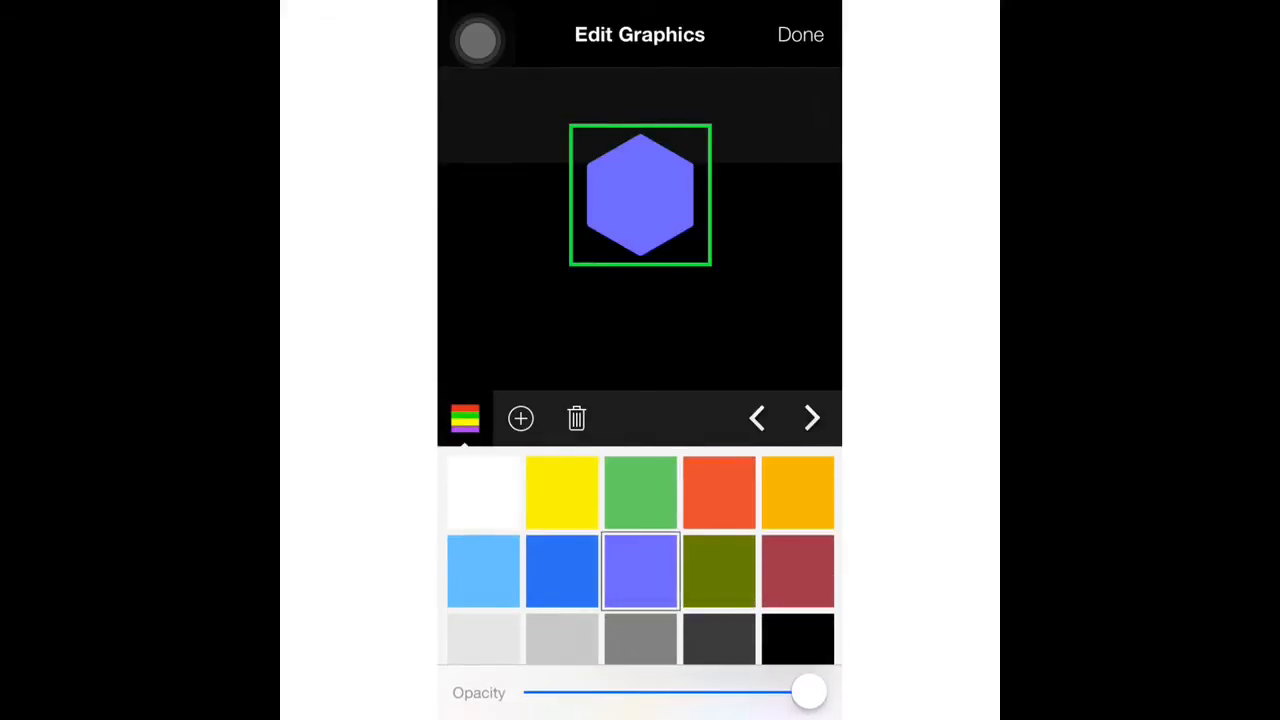
left_click_drag(809, 691, 698, 691)
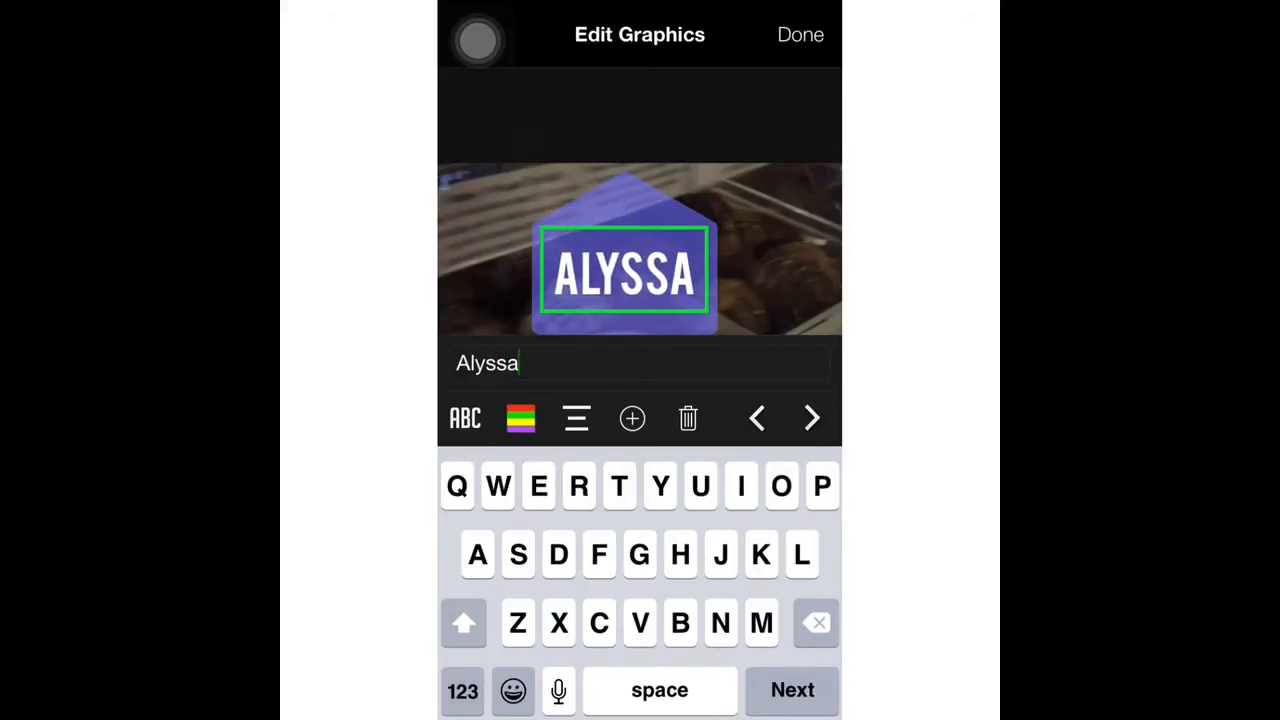
Select the hexagon, move it to the lower right corner, and confirm with Build Out None
left_click(800, 34)
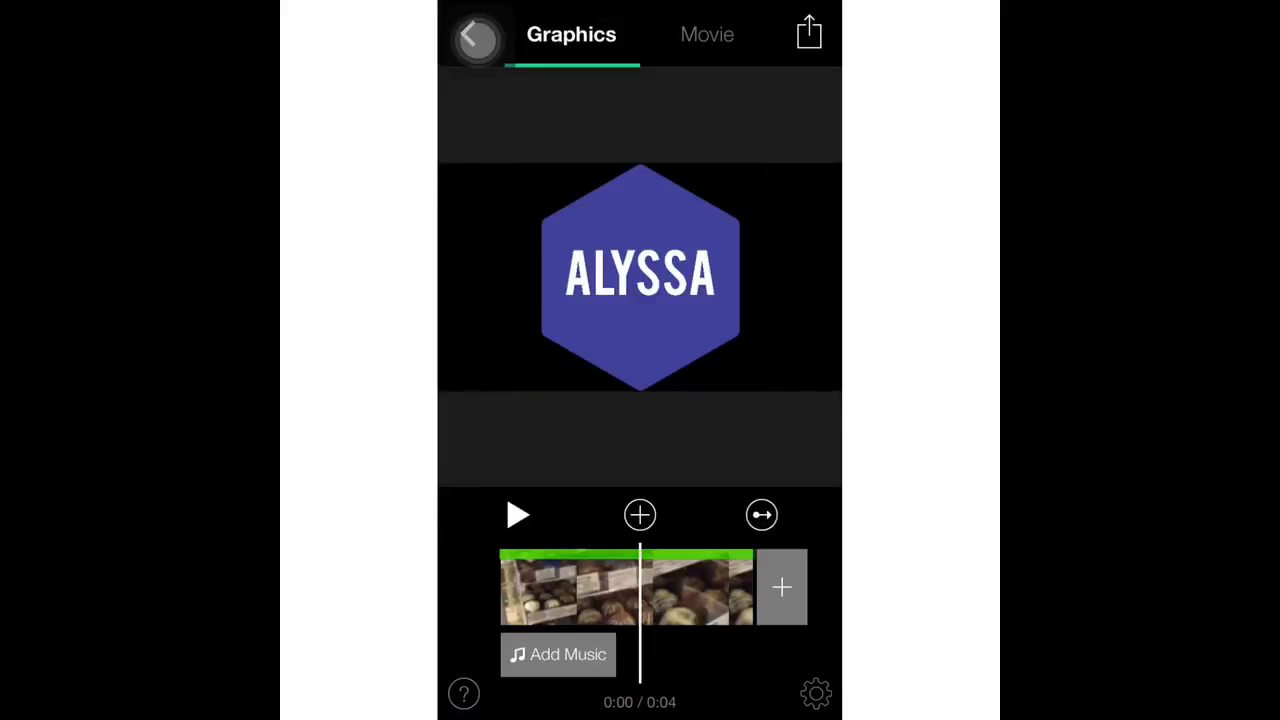
left_click(640, 275)
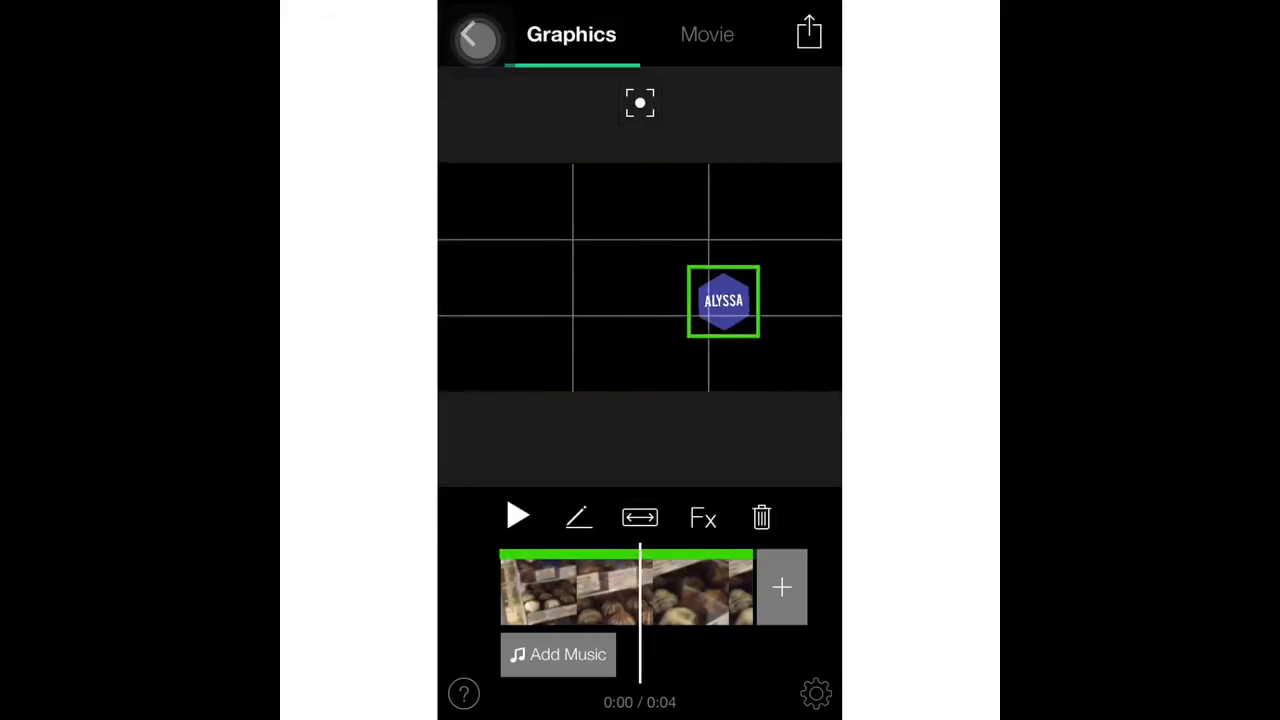
left_click_drag(723, 301, 812, 370)
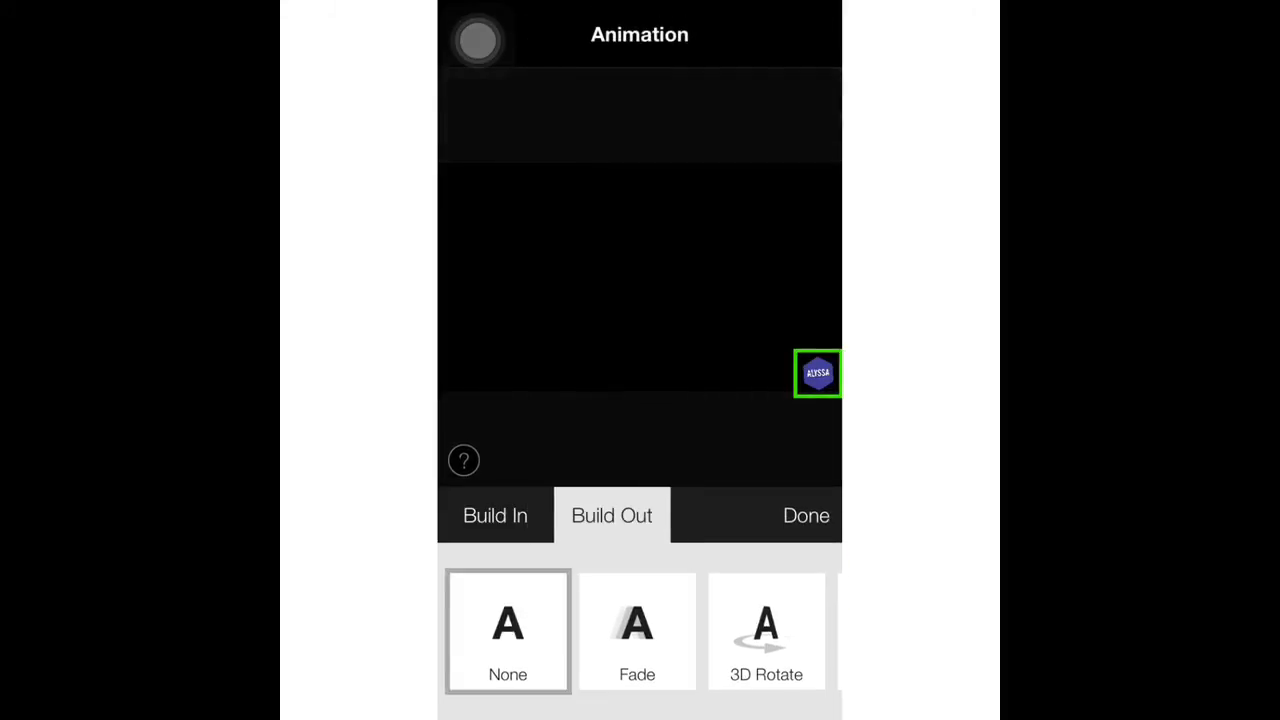
left_click(806, 515)
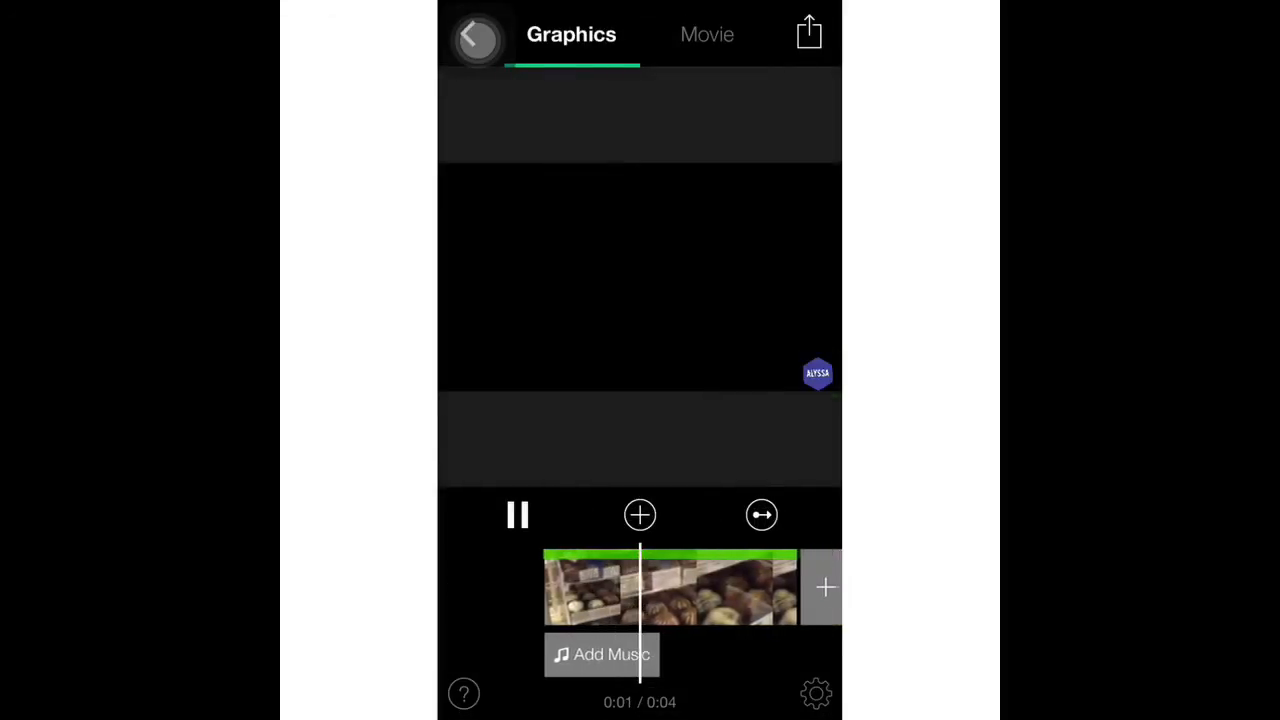